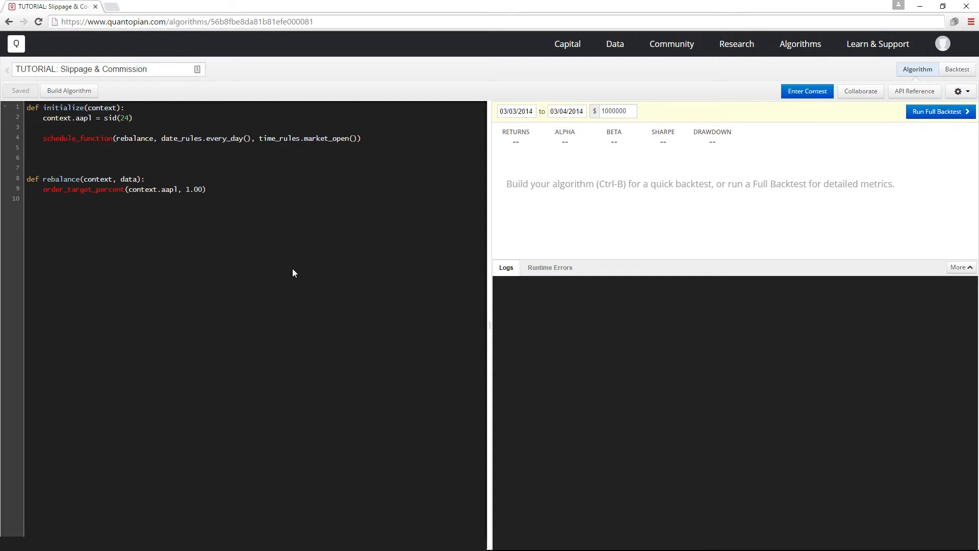
Start a set_slippage( call on line 6 inside initialize
{"action": "type", "text": "set"}
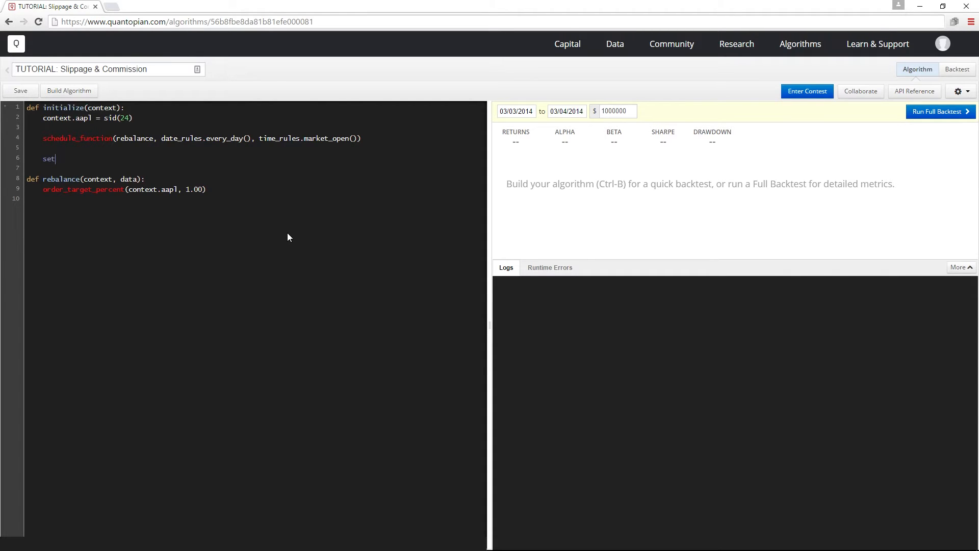
{"action": "type", "text": "_slippage("}
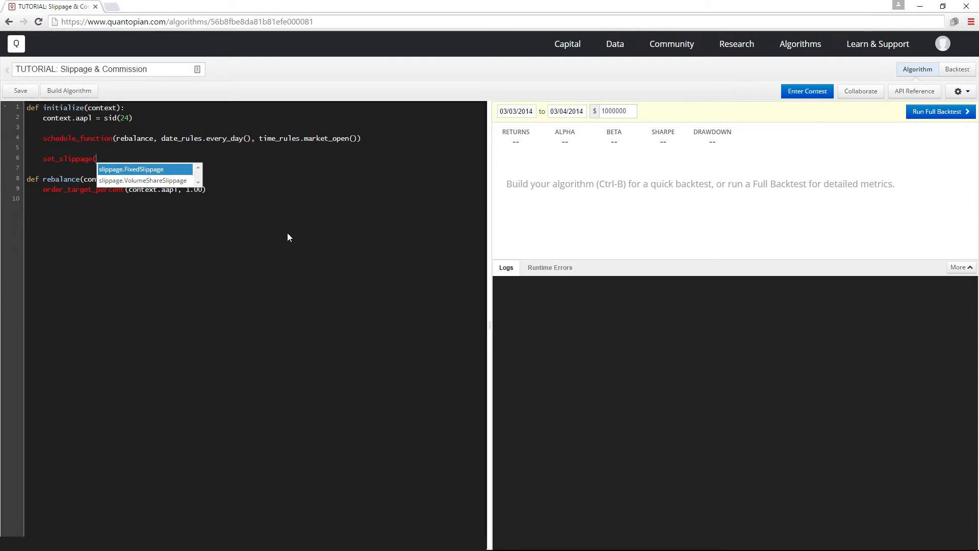
{"action": "mouse_move", "coordinate": [200, 179]}
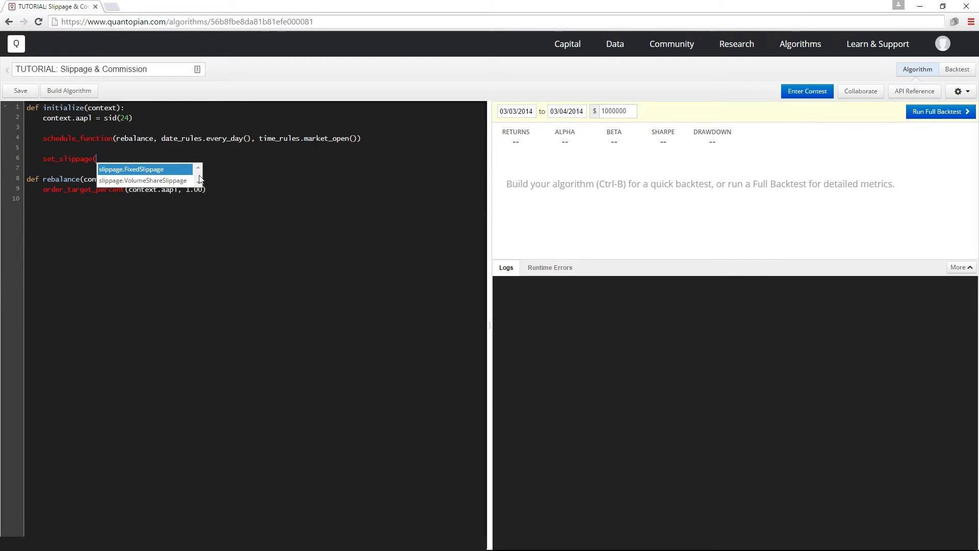
{"action": "mouse_move", "coordinate": [143, 180]}
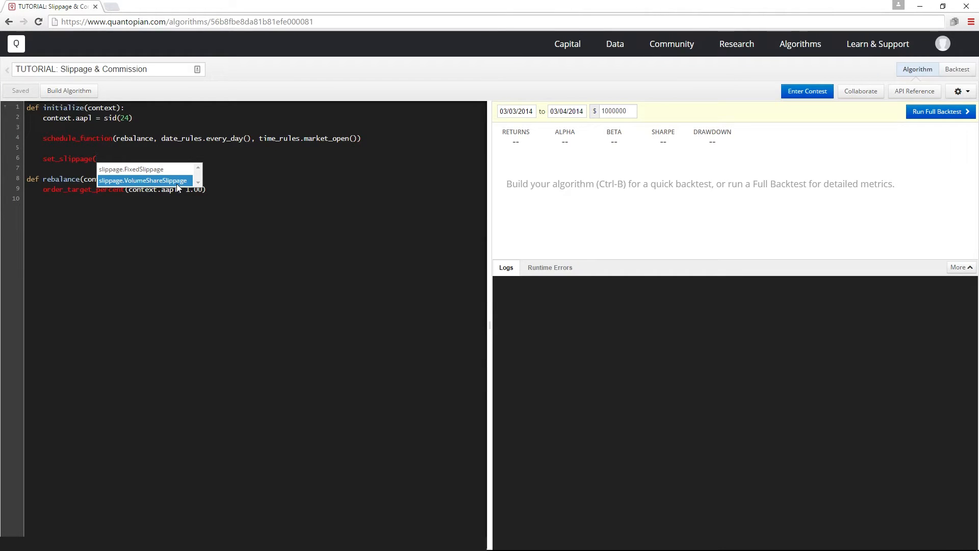
Pick slippage.VolumeShareSlippage, keeping volume_limit 0.025 and price_impact 0.1
{"action": "left_click", "coordinate": [144, 180]}
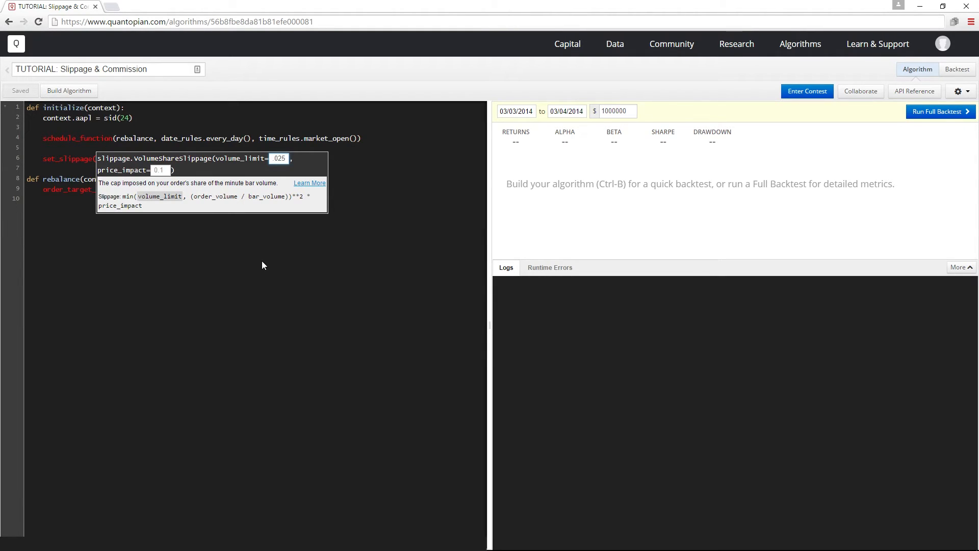
{"action": "mouse_move", "coordinate": [229, 220]}
{"action": "type", "text": "slippage.VolumeShareSlippage(volume_limit=0.025, price_impact=0.1"}
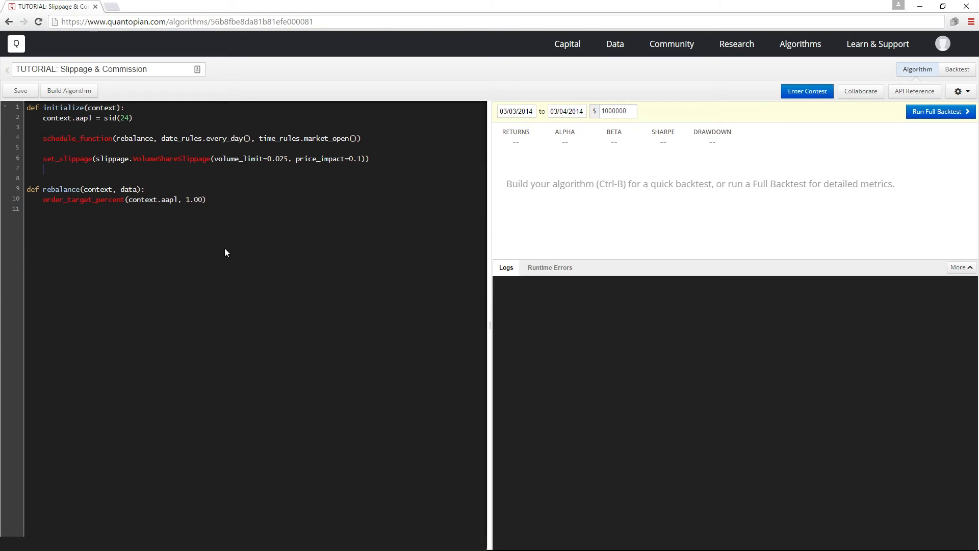
Add set_commission with commission.PerShare, cost 0.0075 and min_trade_cost 1, then save
{"action": "type", "text": "set_commission("}
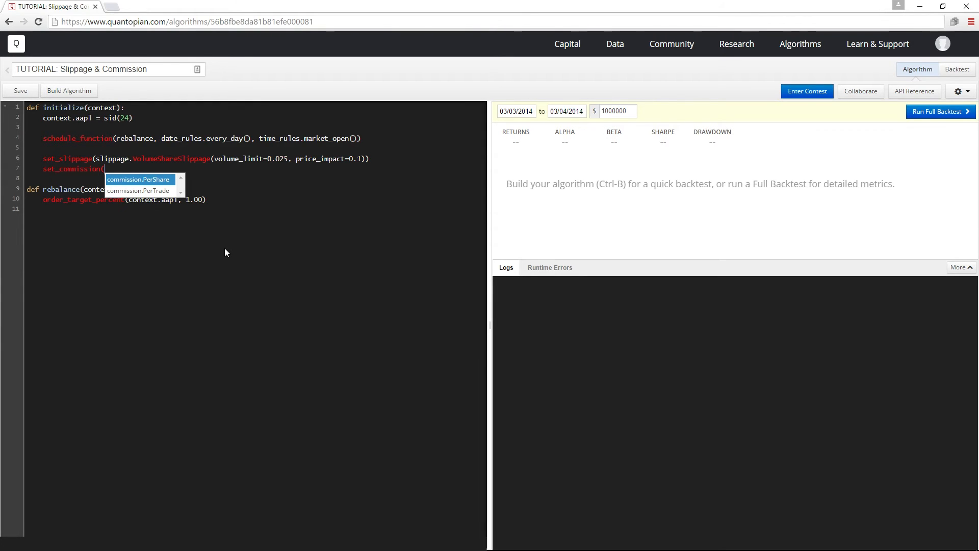
{"action": "mouse_move", "coordinate": [161, 186]}
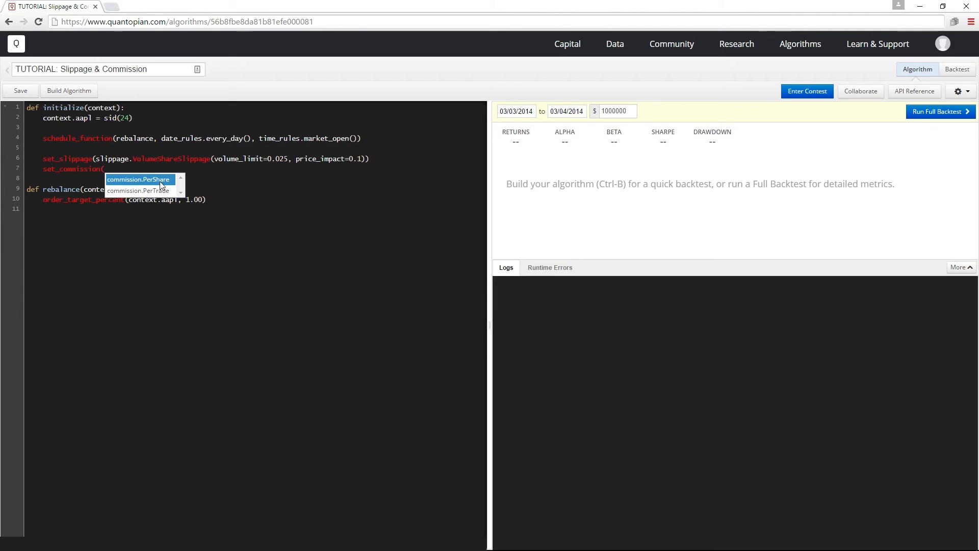
{"action": "left_click", "coordinate": [139, 179]}
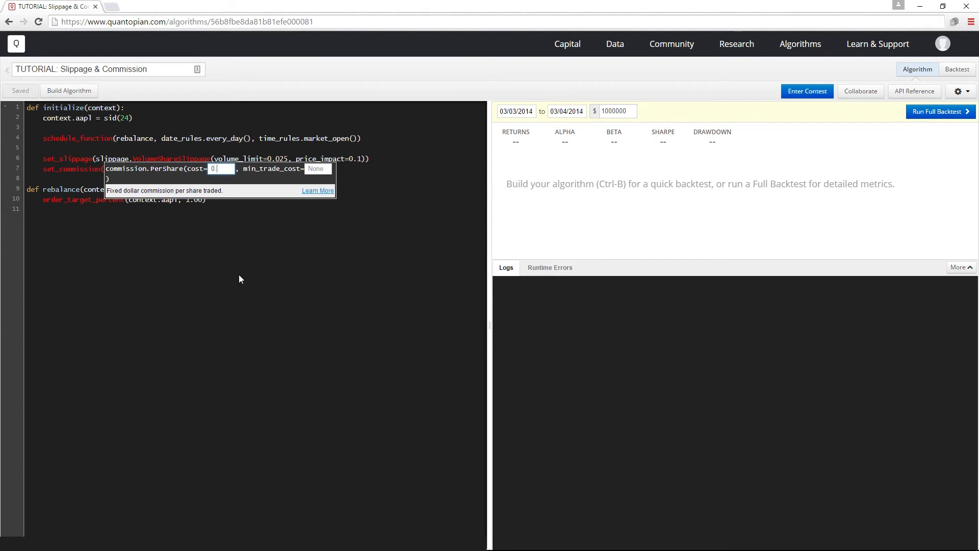
{"action": "type", "text": "0.0075"}
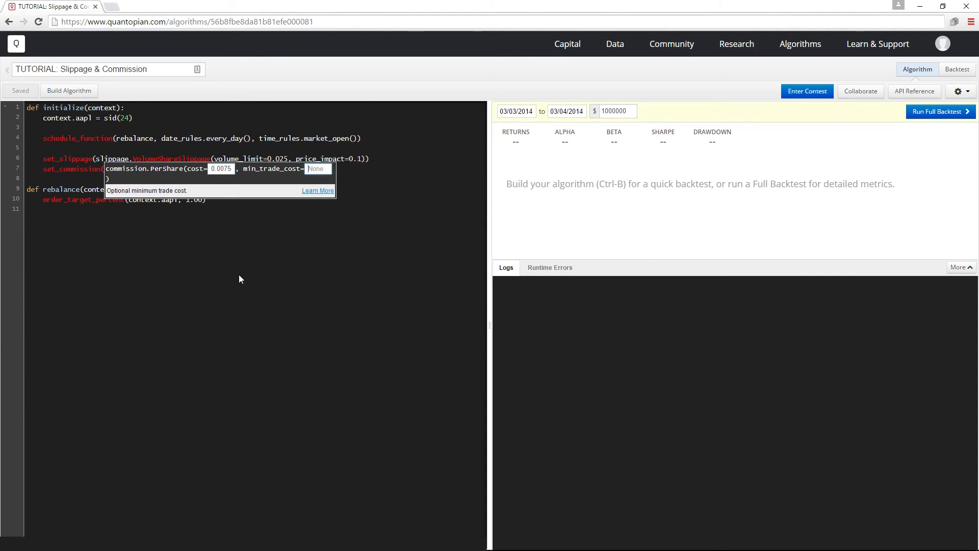
{"action": "type", "text": "1))"}
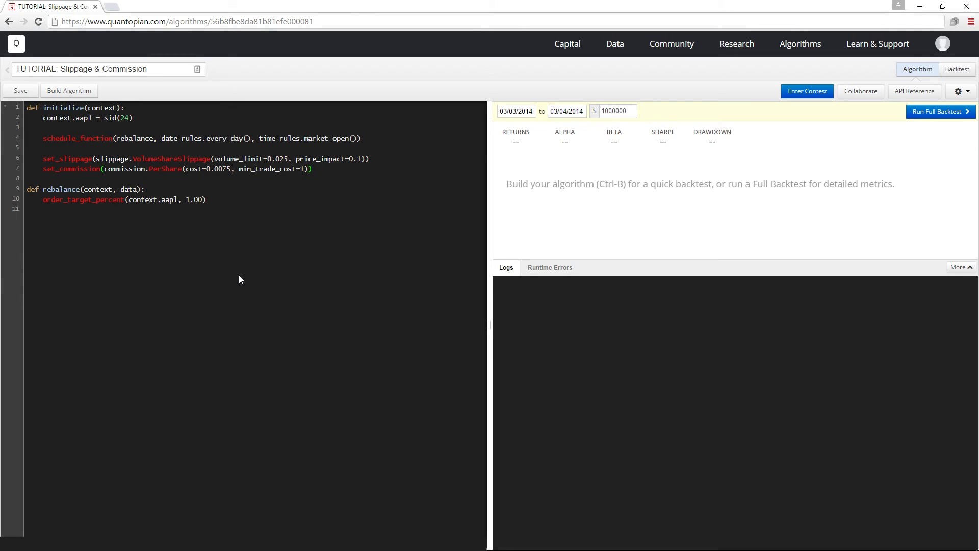
{"action": "left_click", "coordinate": [20, 91]}
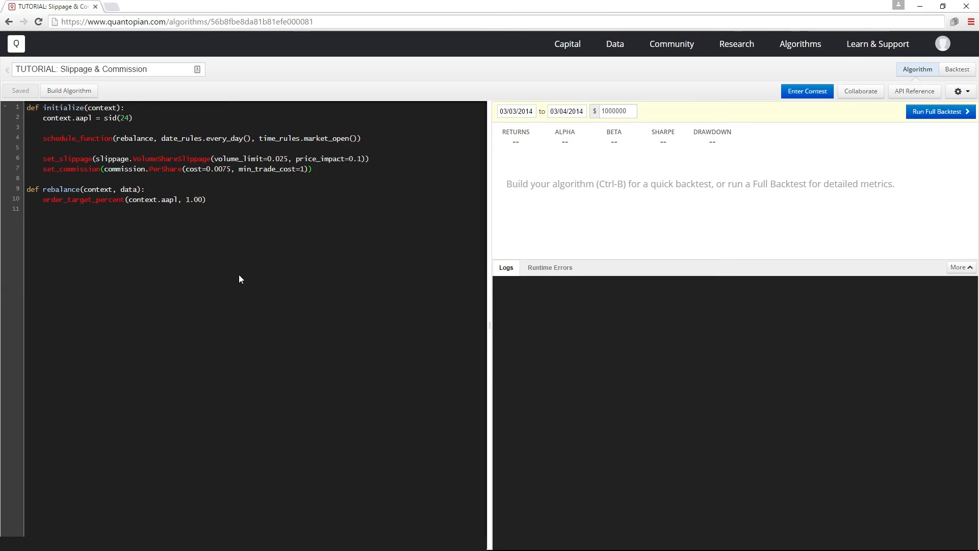
Run a full backtest for 2014-03-03 to 2014-03-04 and view its Transaction Details
{"action": "left_click", "coordinate": [940, 111]}
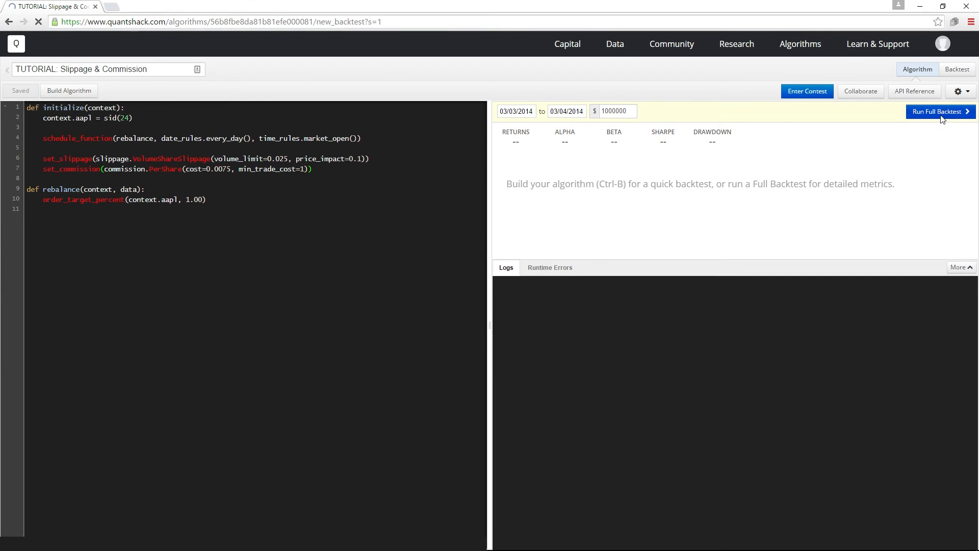
{"action": "left_click", "coordinate": [940, 111]}
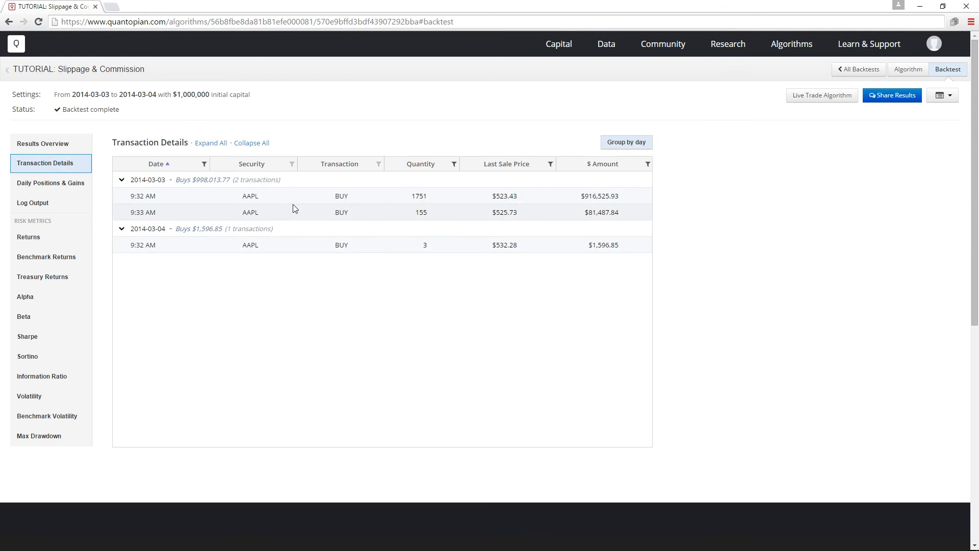
{"action": "mouse_move", "coordinate": [298, 220]}
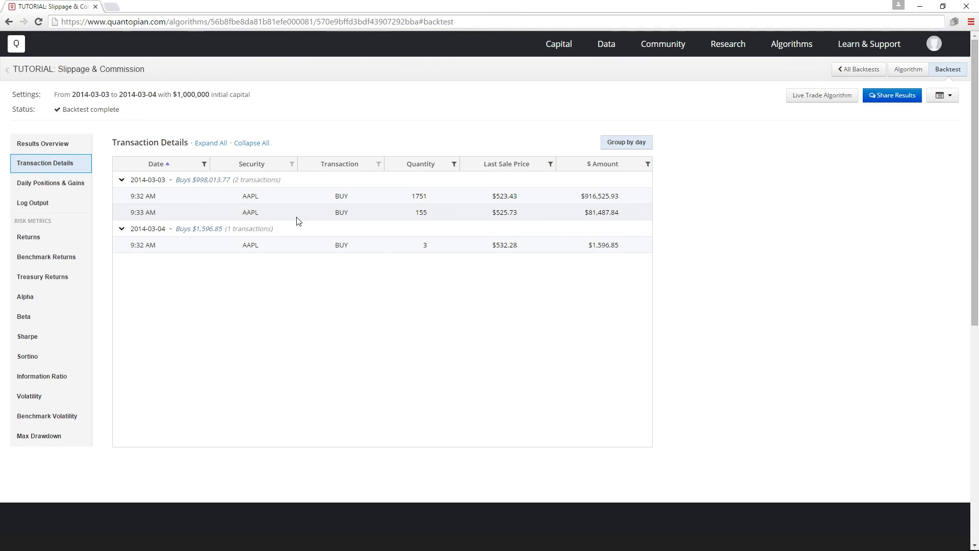
{"action": "mouse_move", "coordinate": [305, 226]}
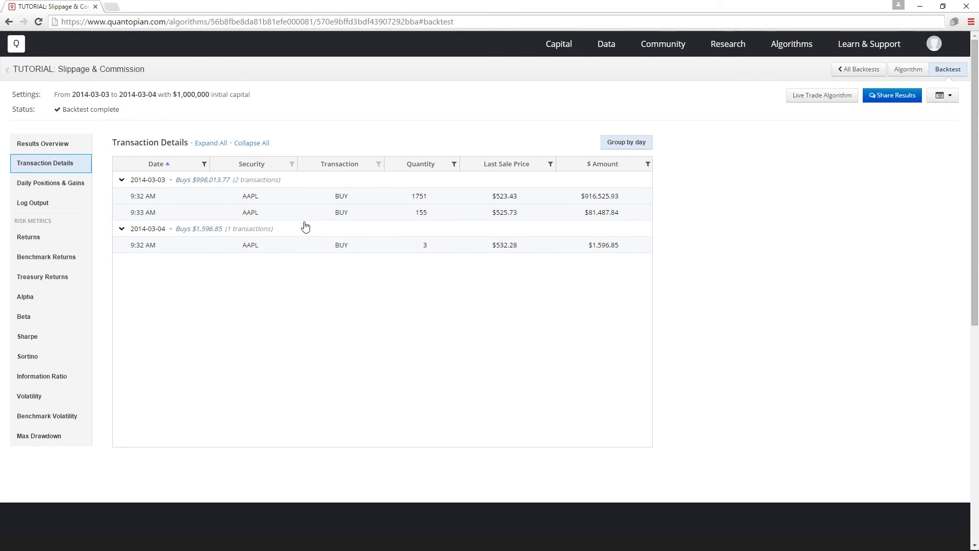